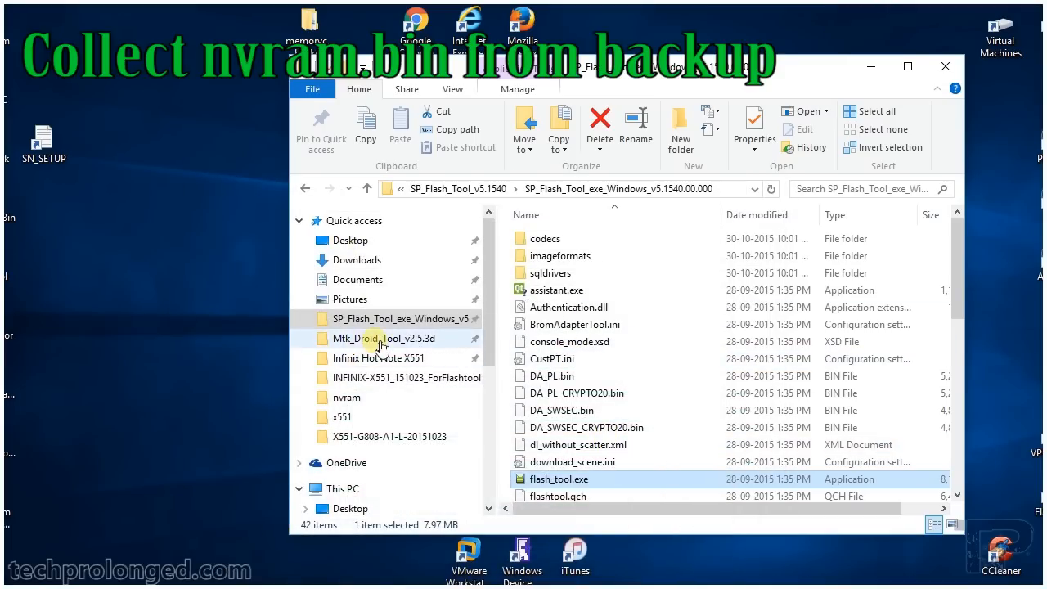
# In Mtk_Droid_Tool > backups, select MT6592_Android_scatter.txt and nvram.bin and copy them.
pyautogui.doubleClick(385, 338)
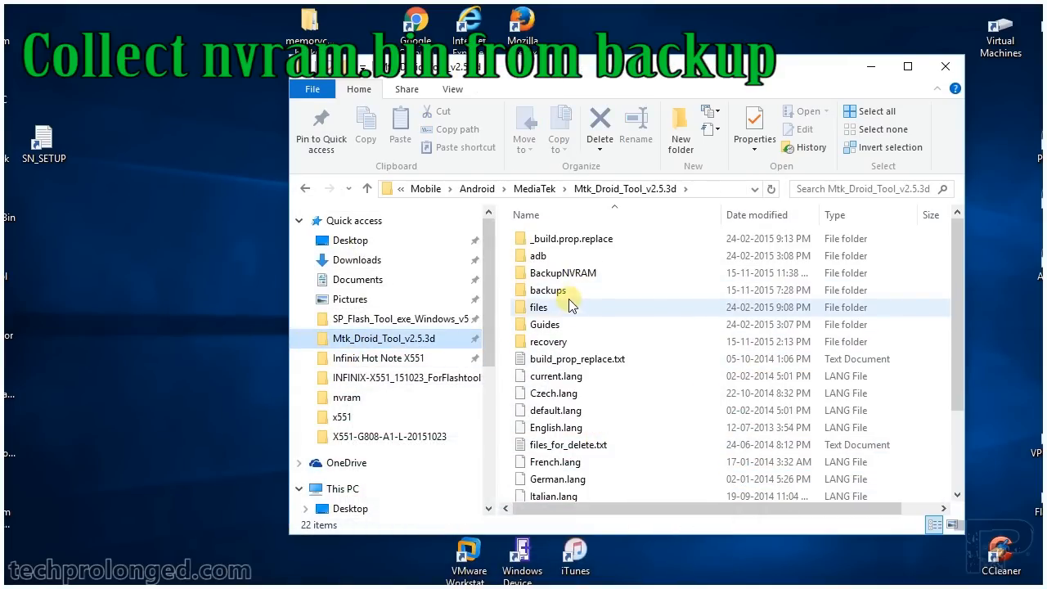
pyautogui.doubleClick(547, 290)
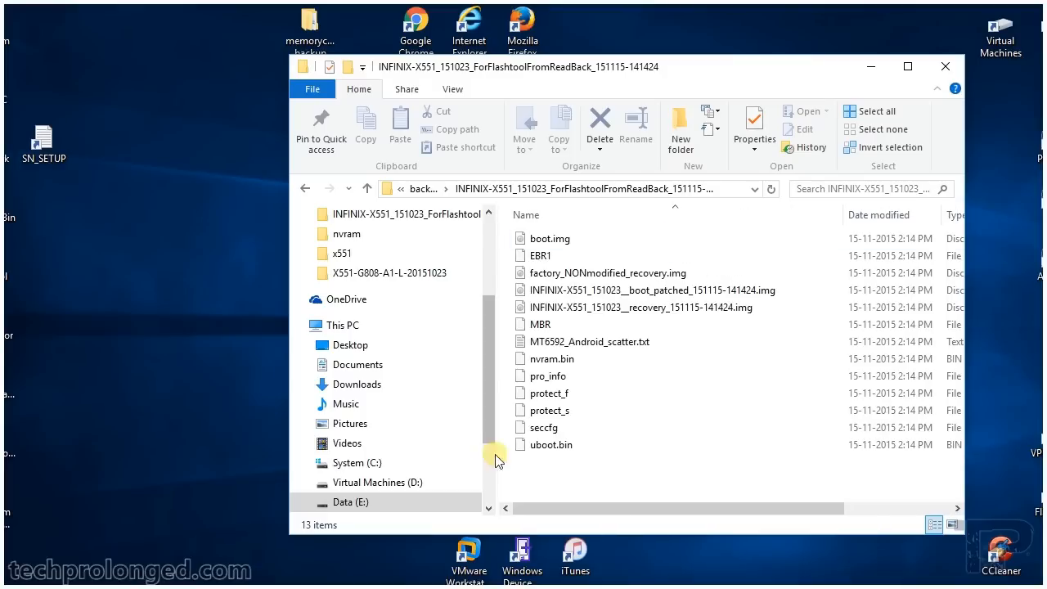
pyautogui.click(551, 359)
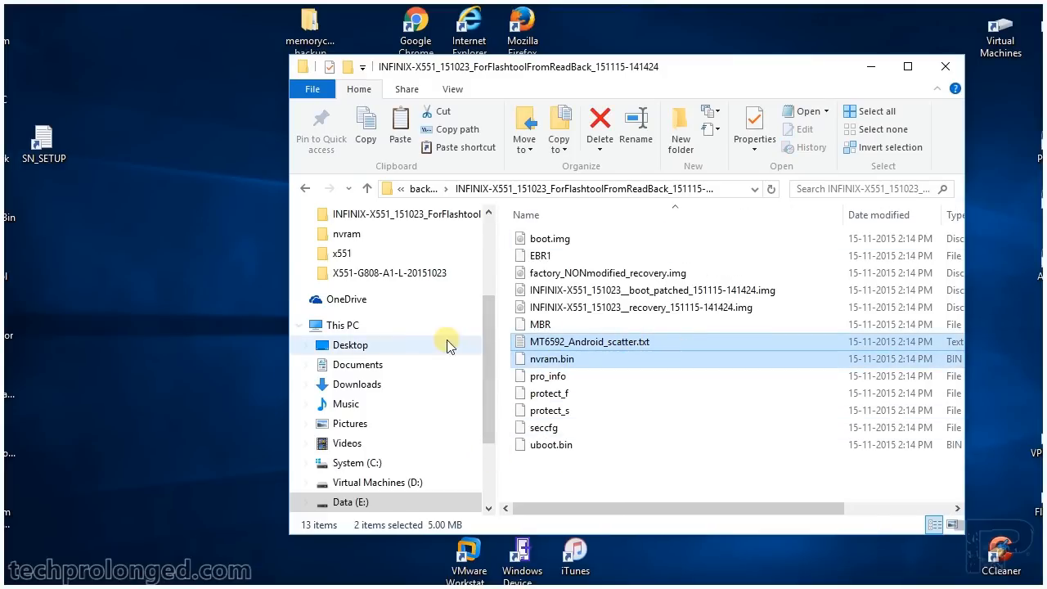
pyautogui.rightClick(550, 358)
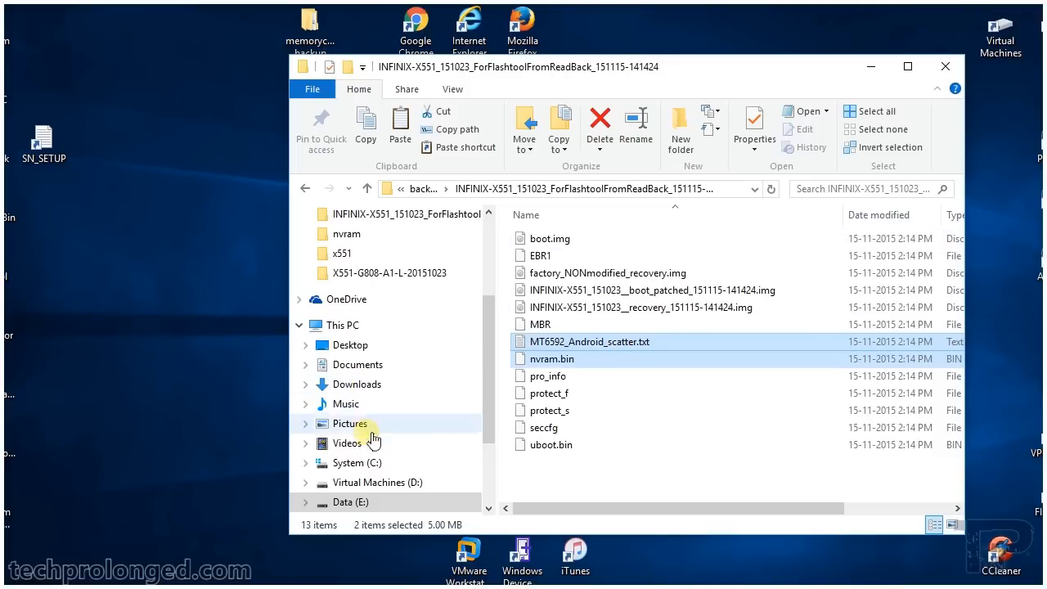
# Create the nvram-x551 folder in D:\backup\x551 and paste both copied files into it.
pyautogui.click(377, 482)
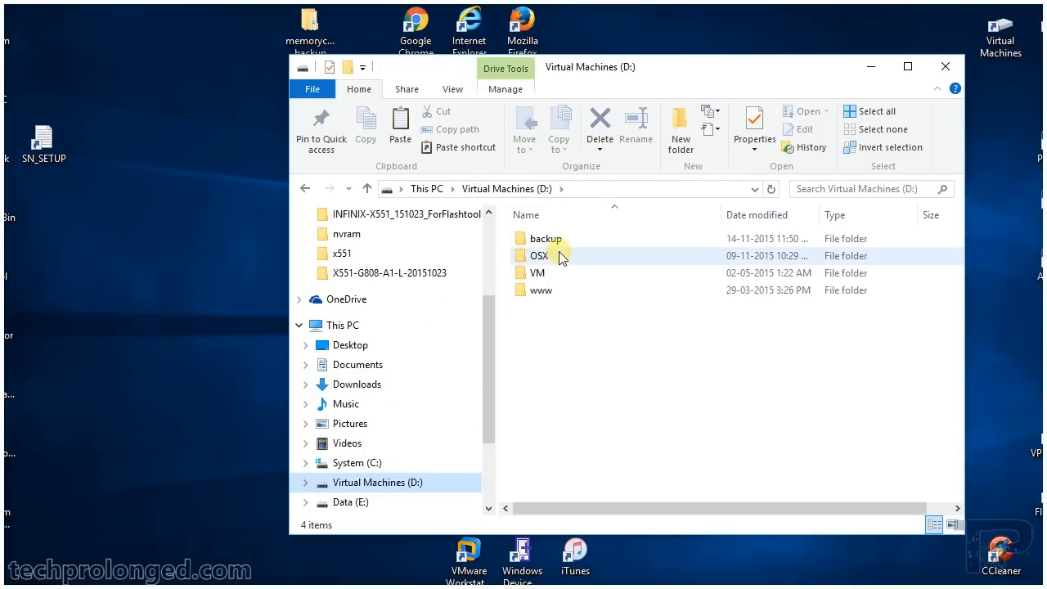
pyautogui.doubleClick(538, 255)
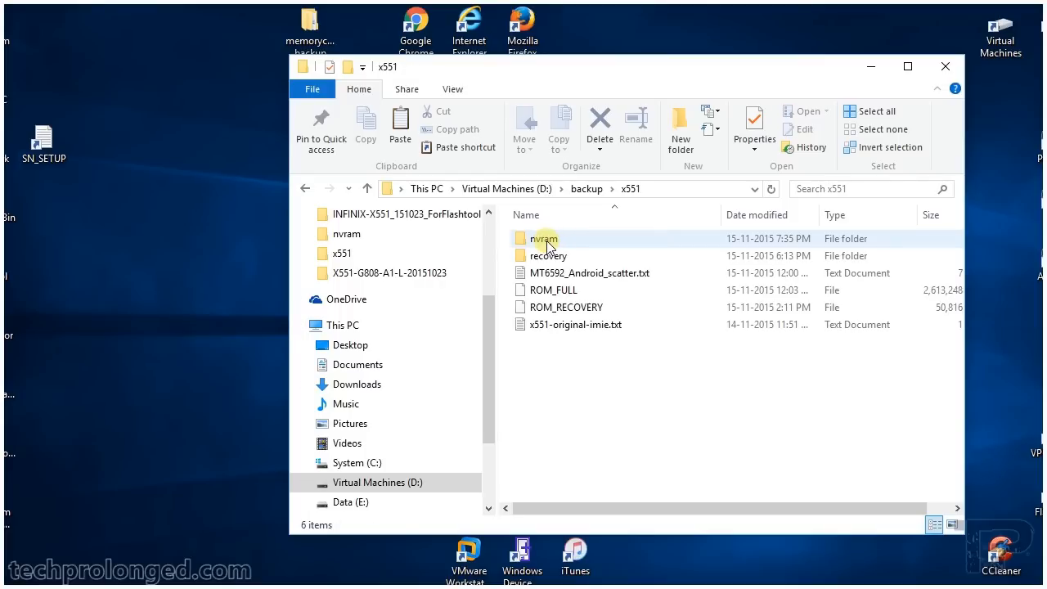
pyautogui.click(680, 126)
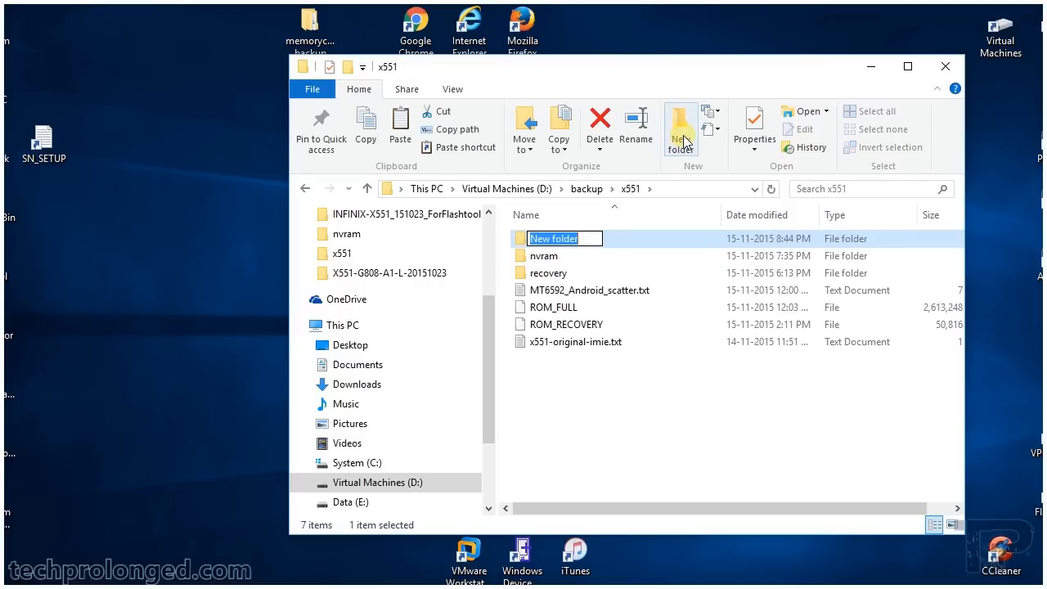
pyautogui.write('nvram-')
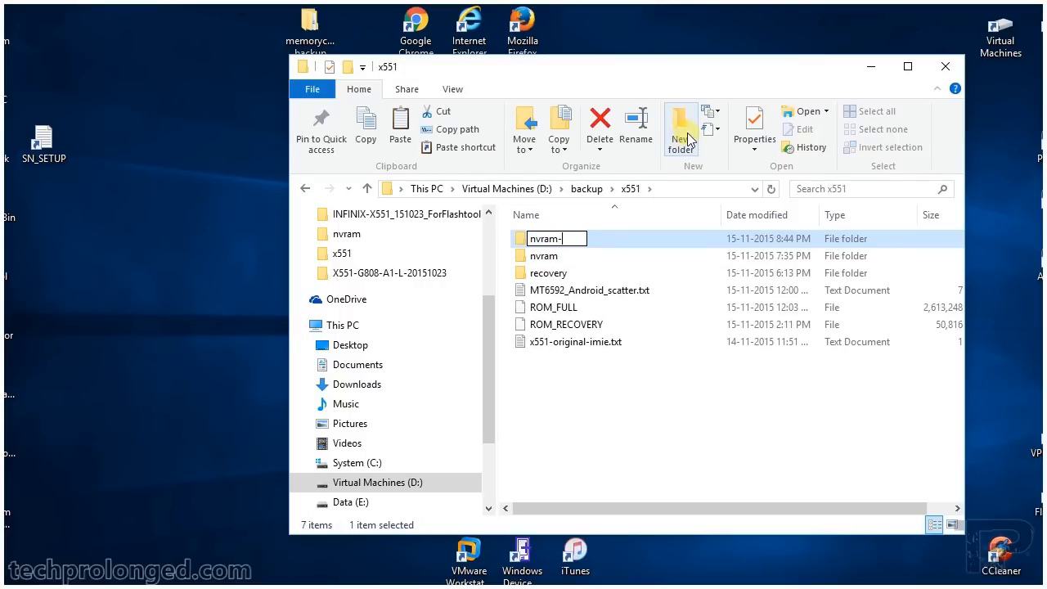
pyautogui.press('enter')
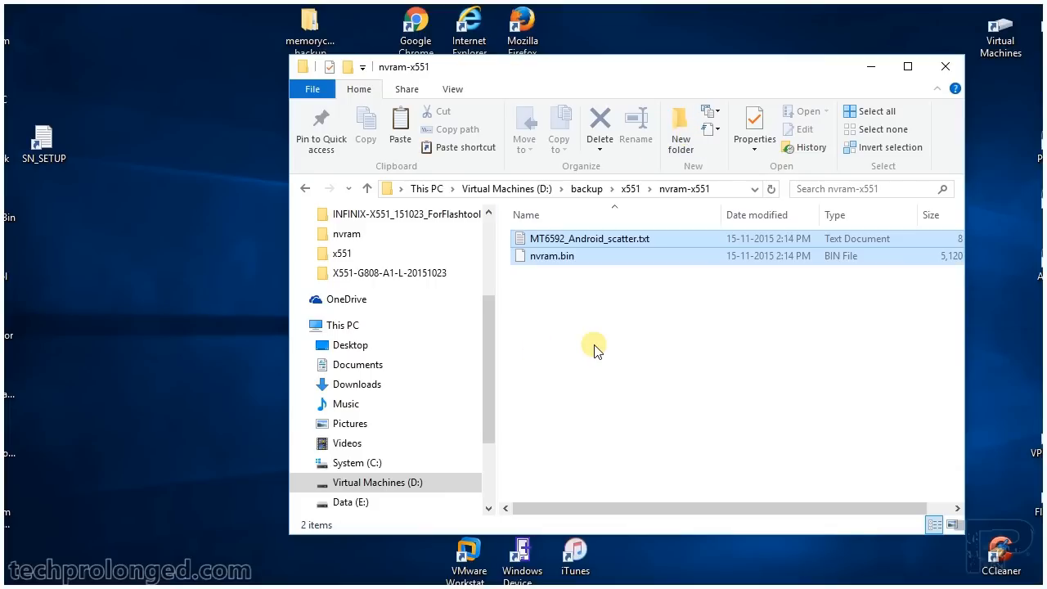
pyautogui.click(589, 238)
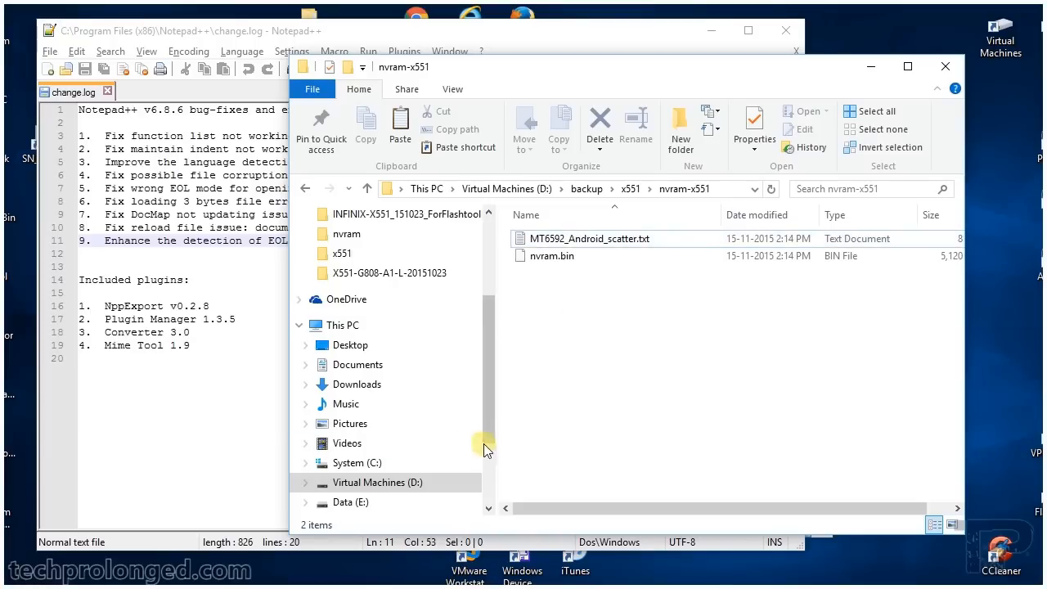
# Open MT6592_Android_scatter.txt from nvram-x551 in Notepad++.
pyautogui.doubleClick(590, 238)
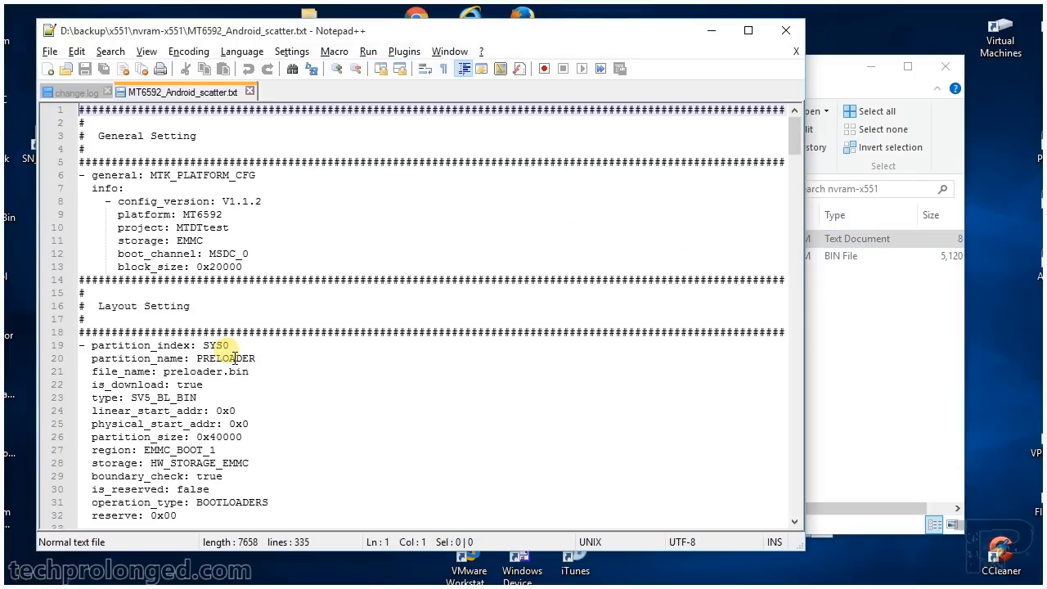
# Change NVRAM's file_name from NONE to nvram.bin and its is_download from false to true.
pyautogui.press('Ctrl+f')
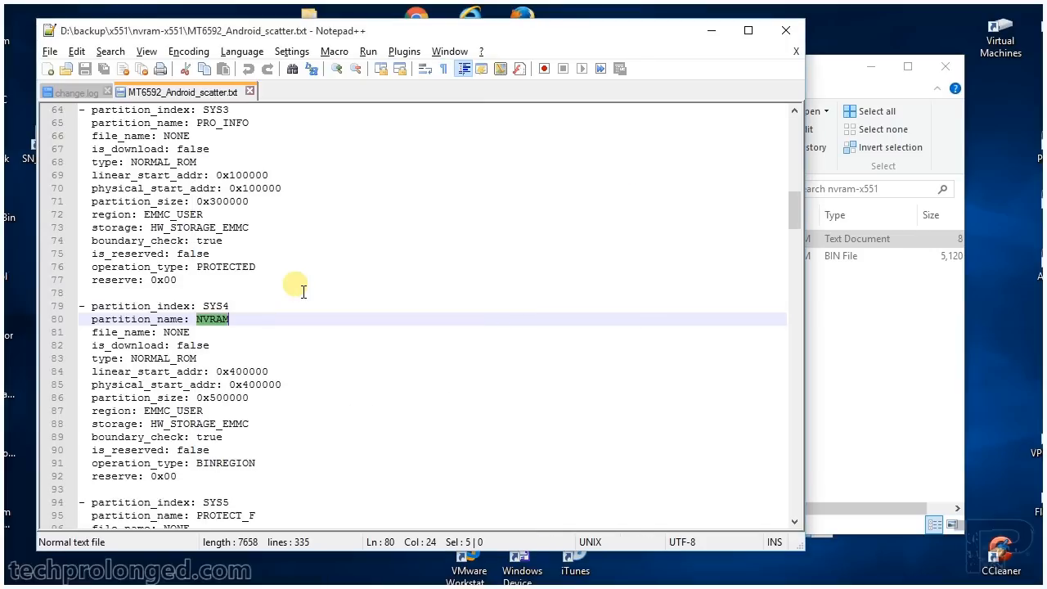
pyautogui.doubleClick(176, 332)
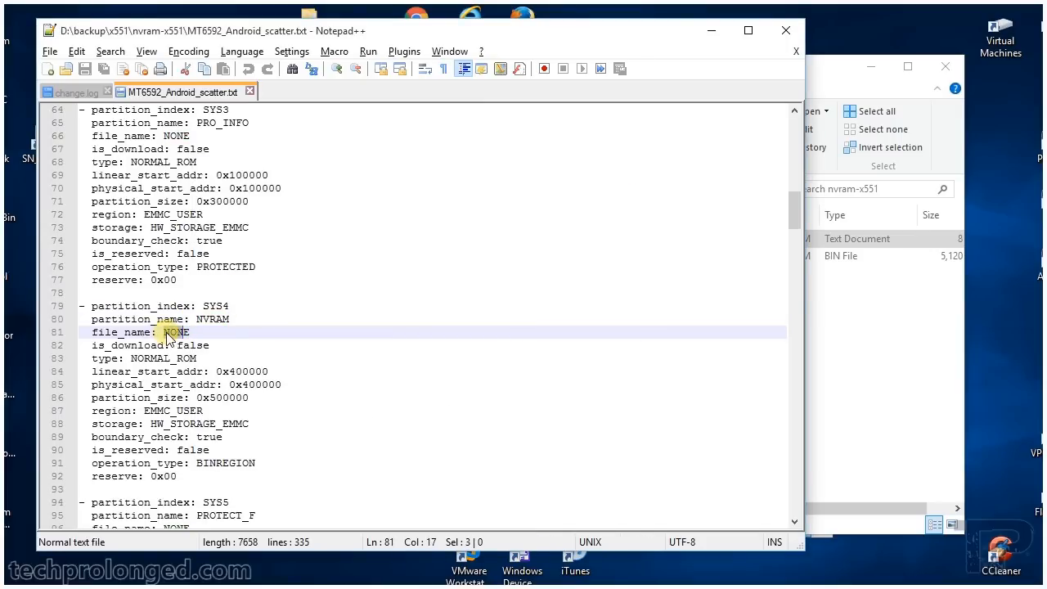
pyautogui.write('nvram')
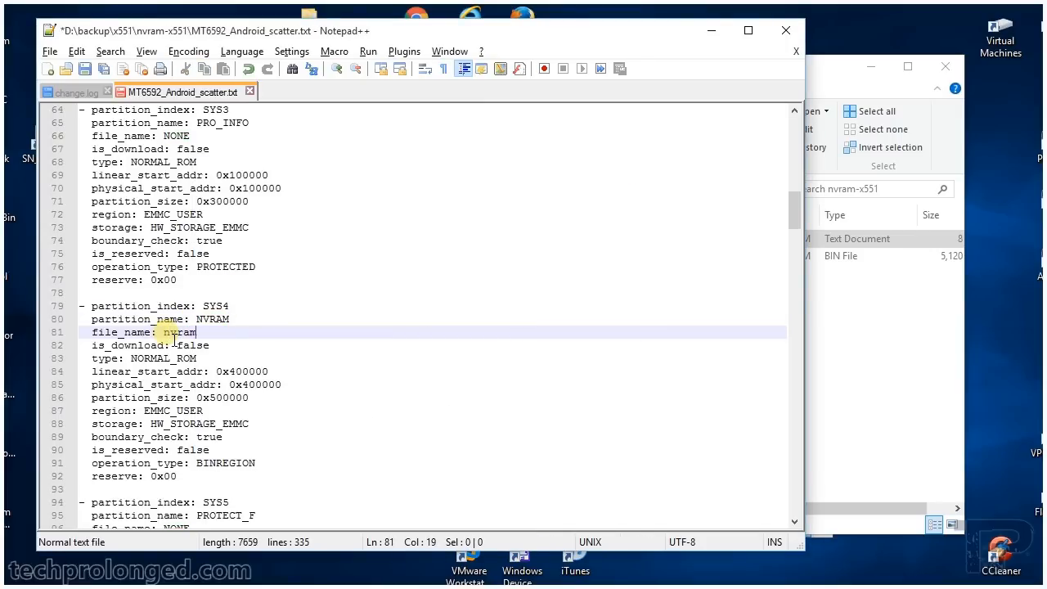
pyautogui.write('.bin')
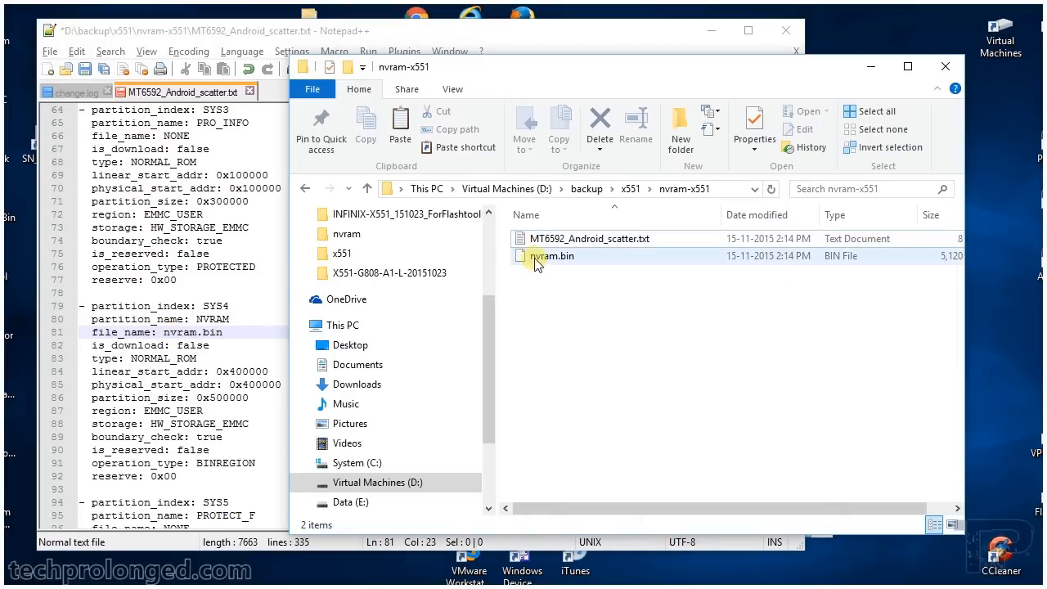
pyautogui.doubleClick(554, 256)
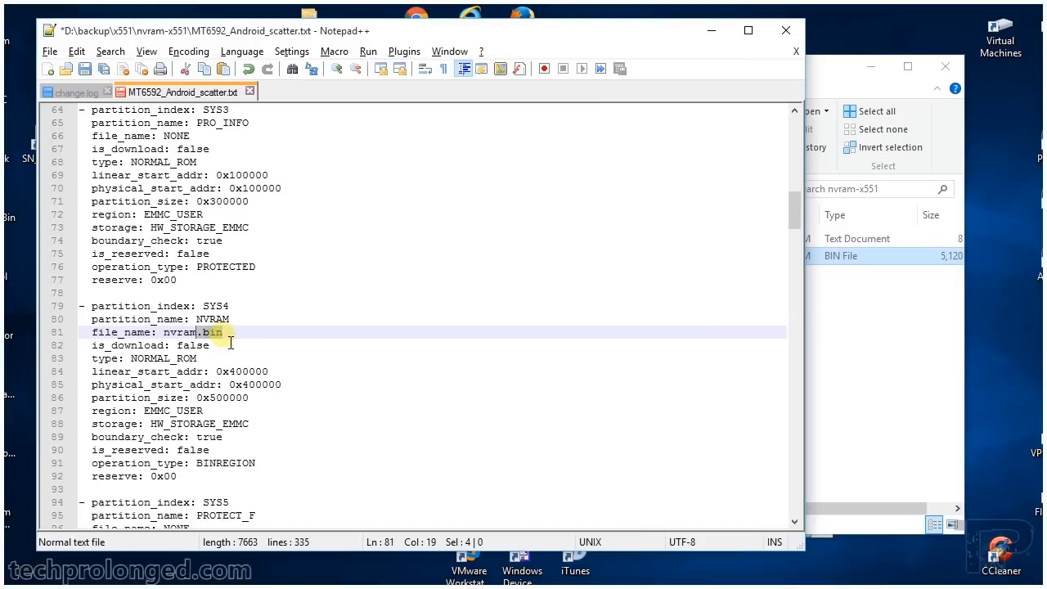
pyautogui.click(231, 344)
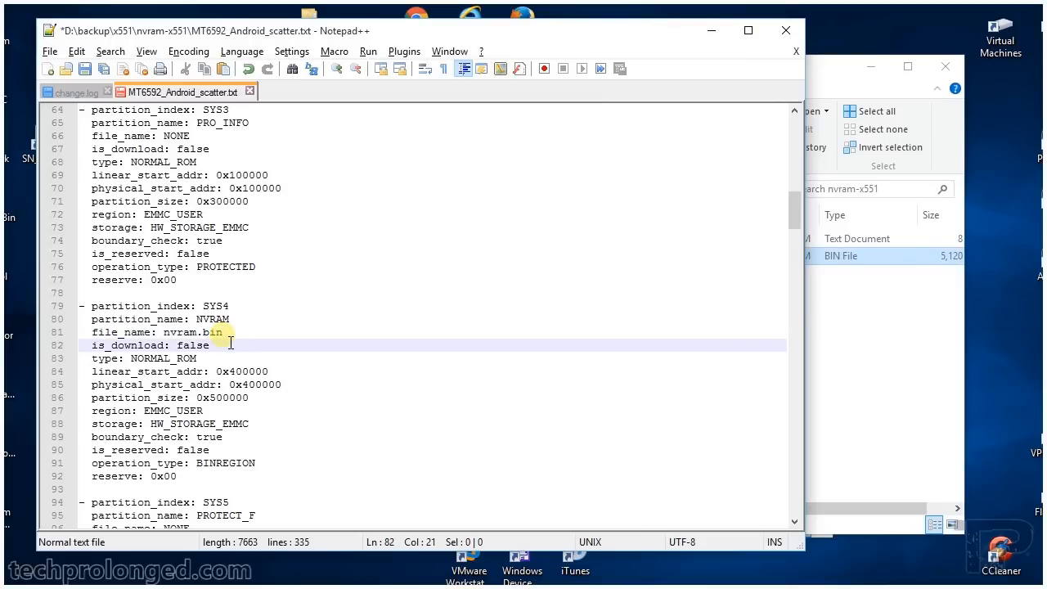
pyautogui.write('true')
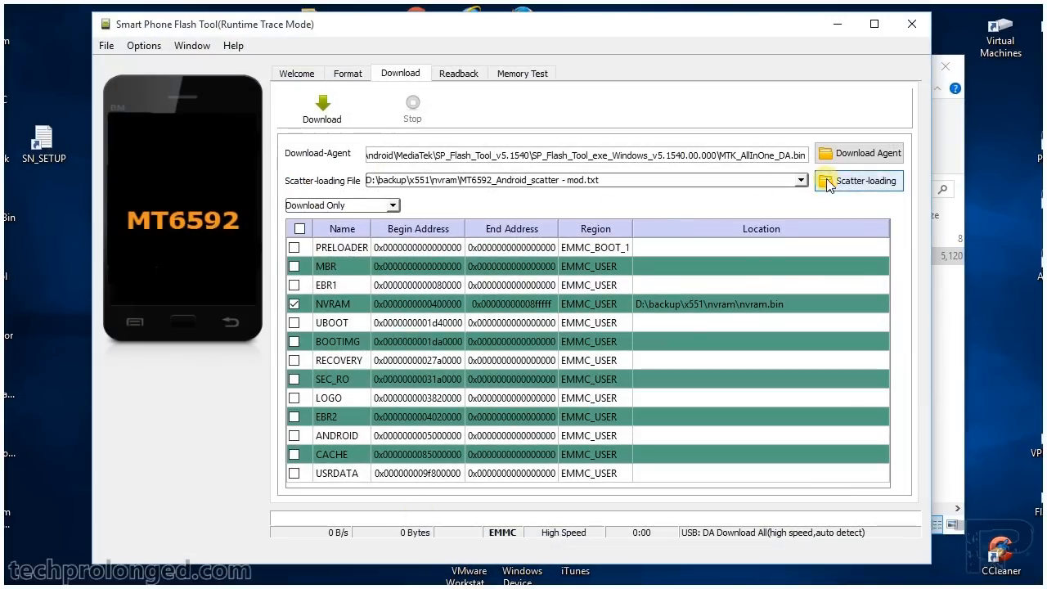
# Load D:\backup\x551\nvram-x551\MT6592_Android_scatter.txt as the scatter file.
pyautogui.click(859, 180)
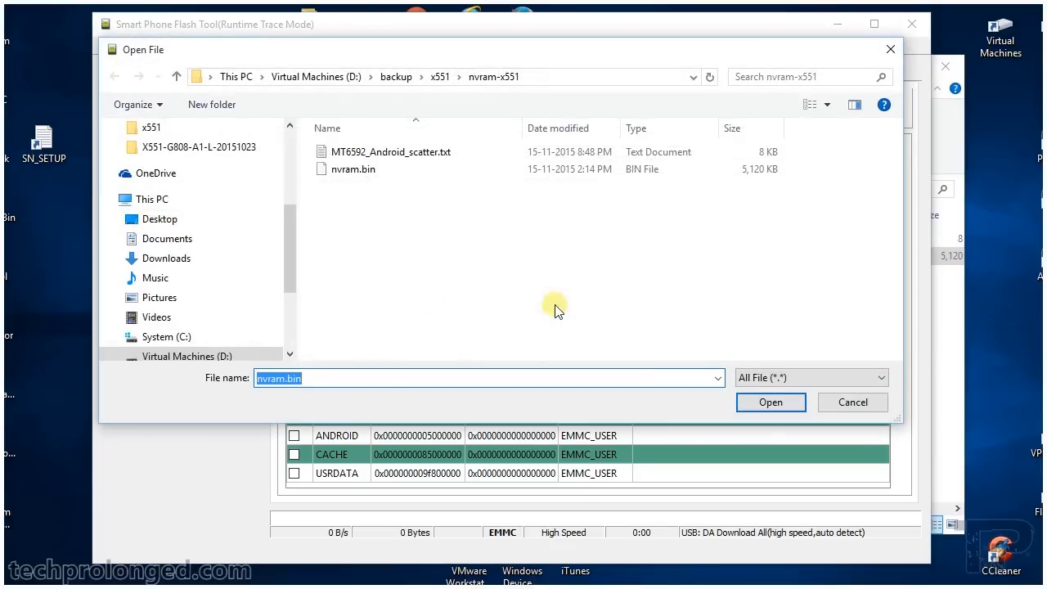
pyautogui.click(769, 402)
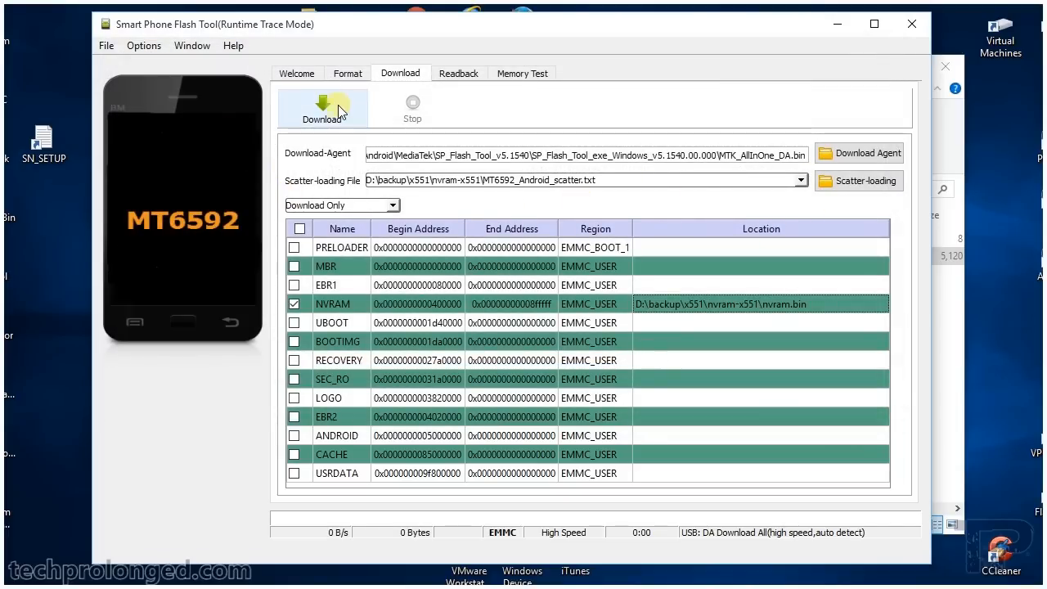
# Start the NVRAM download and connect the powered-off phone via PreLoader COM4.
pyautogui.click(322, 106)
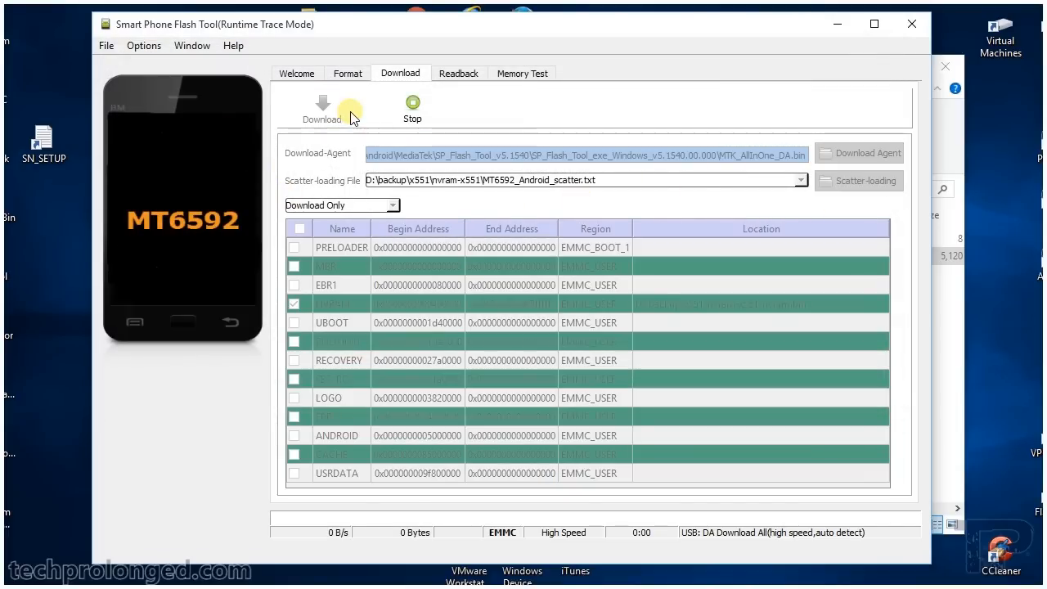
pyautogui.click(321, 110)
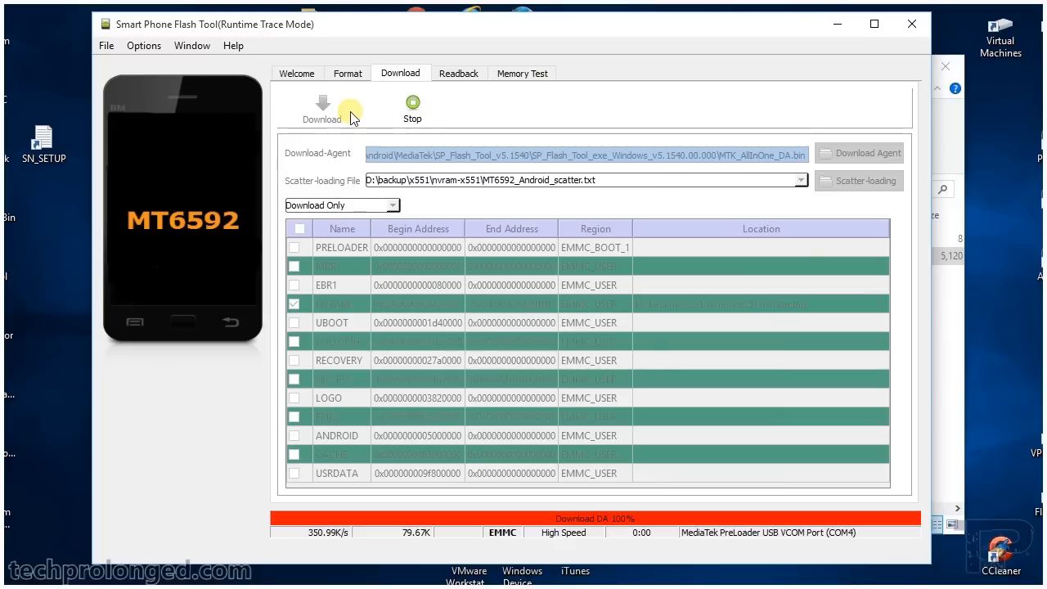